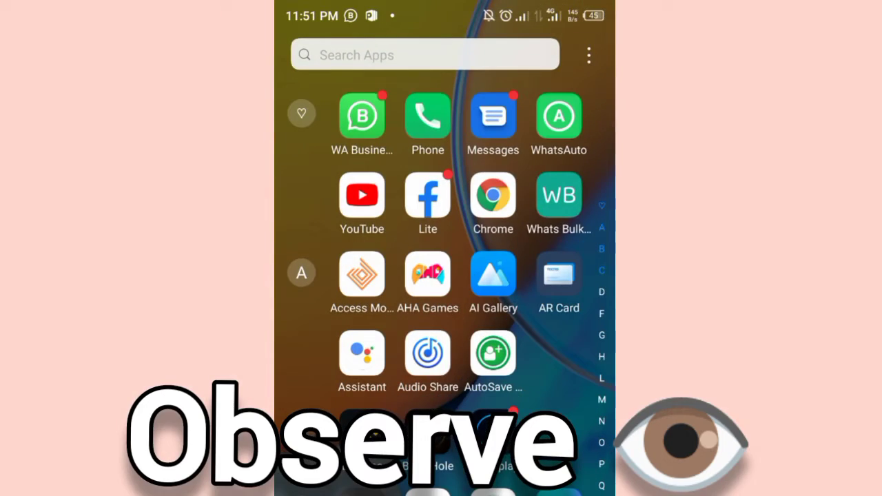
Open My phone in Settings to check the model, RAM, storage and Android 11 version.
scroll(down, 3)
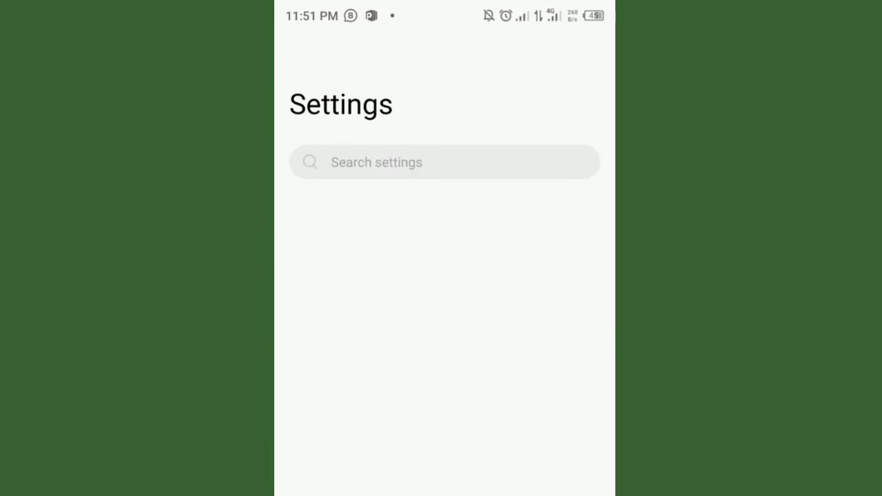
scroll(down, 3)
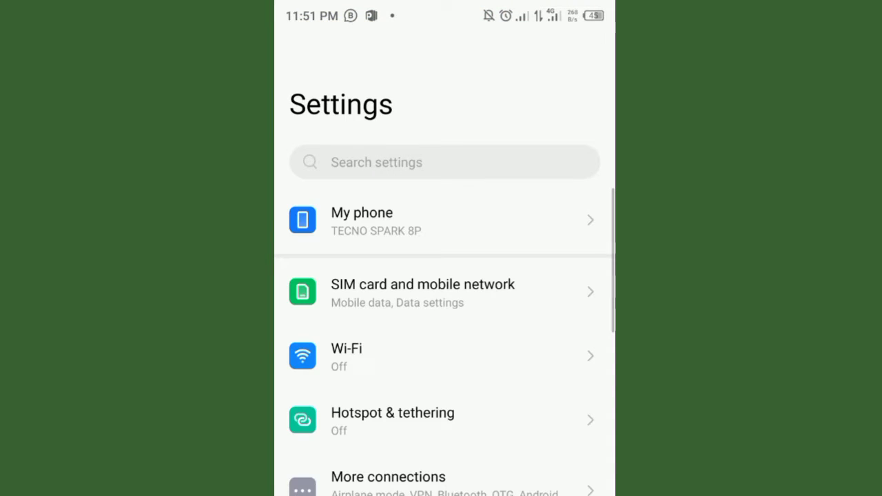
click(444, 220)
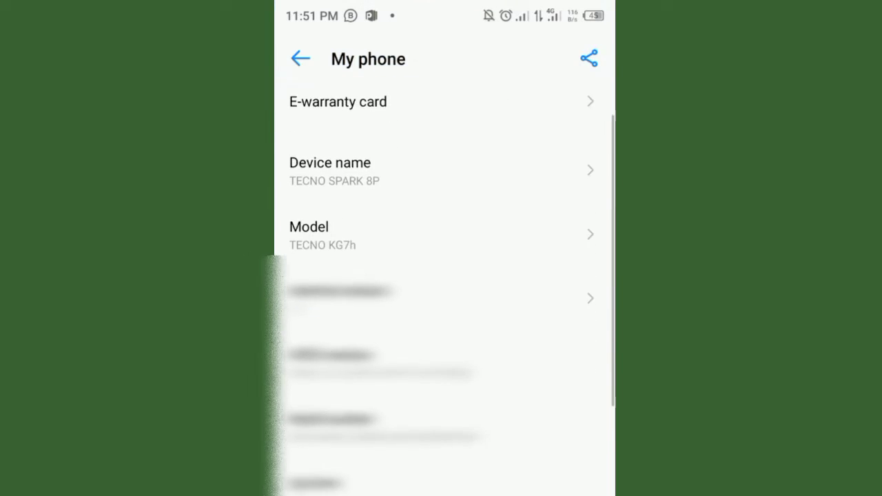
scroll(up, 3)
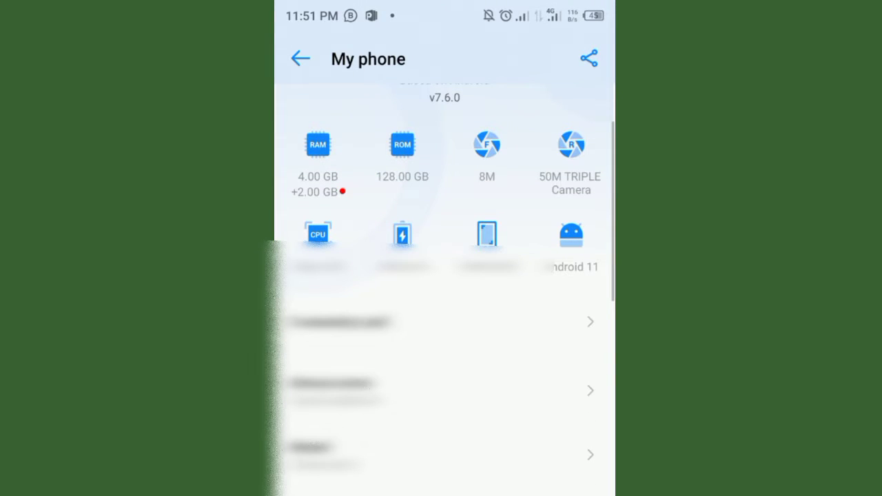
scroll(up, 3)
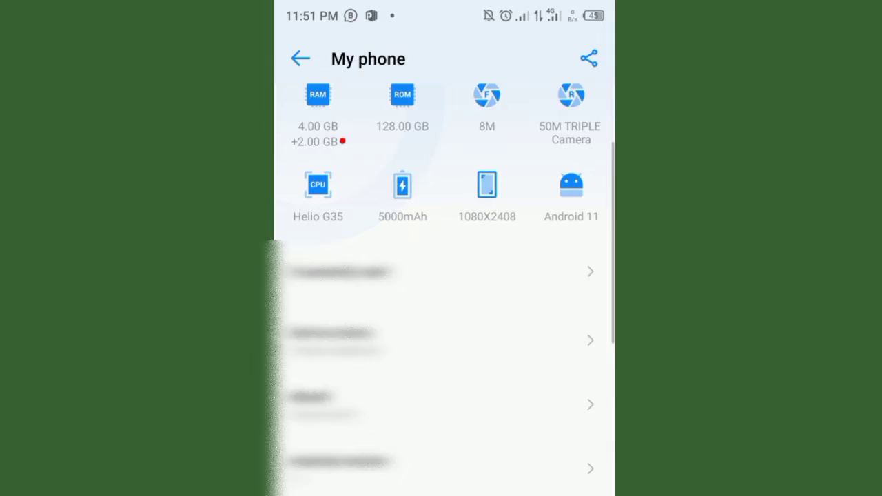
click(300, 59)
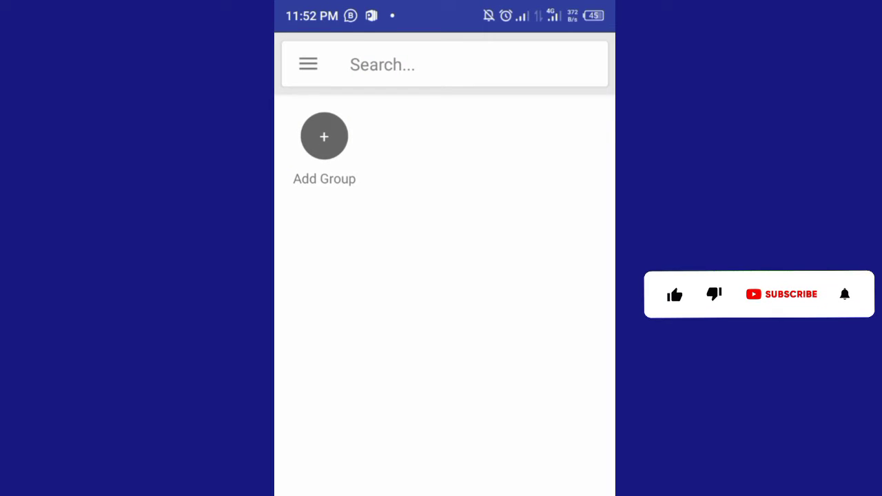
Launch AutoSave Contact from the app drawer to show its empty group list.
click(674, 294)
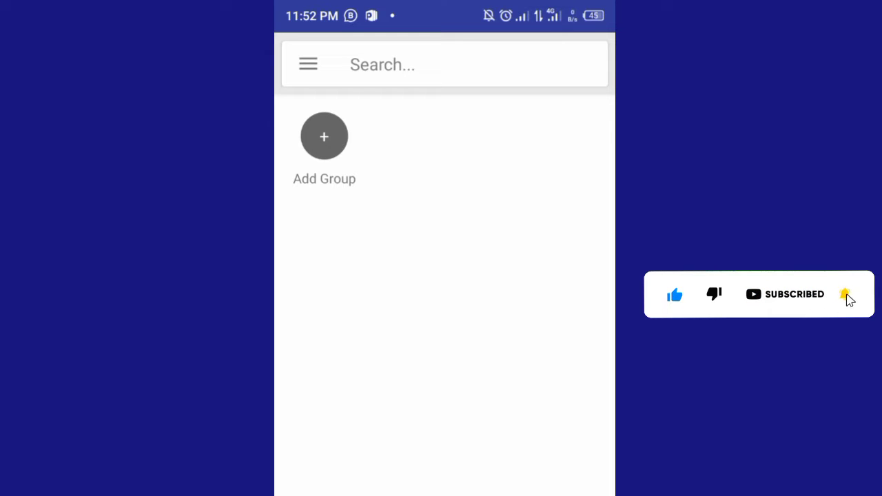
click(308, 64)
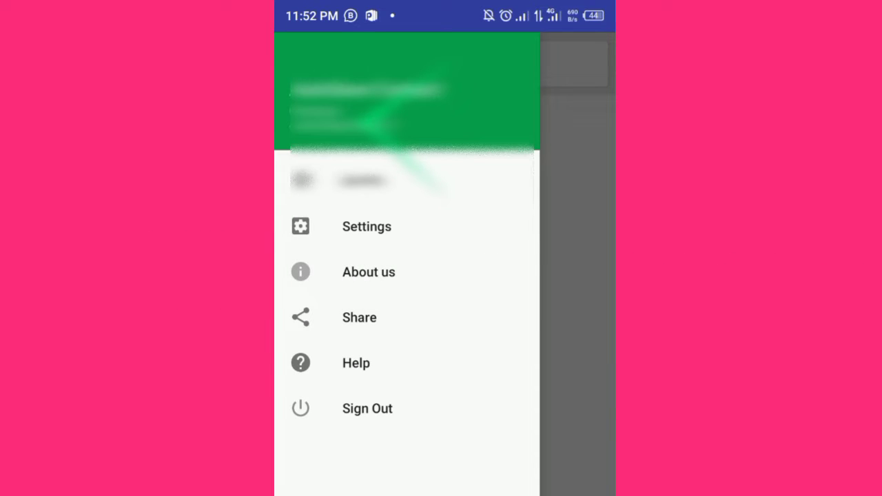
Open the navigation drawer listing Settings, About us, Share, Help and Sign Out.
click(367, 226)
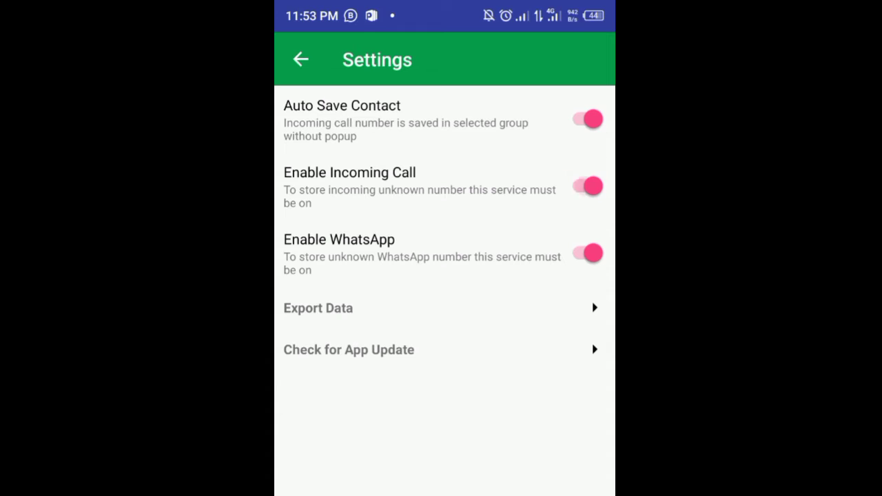
Switch on the Auto Save Contact, Enable Incoming Call and Enable WhatsApp toggles.
click(586, 253)
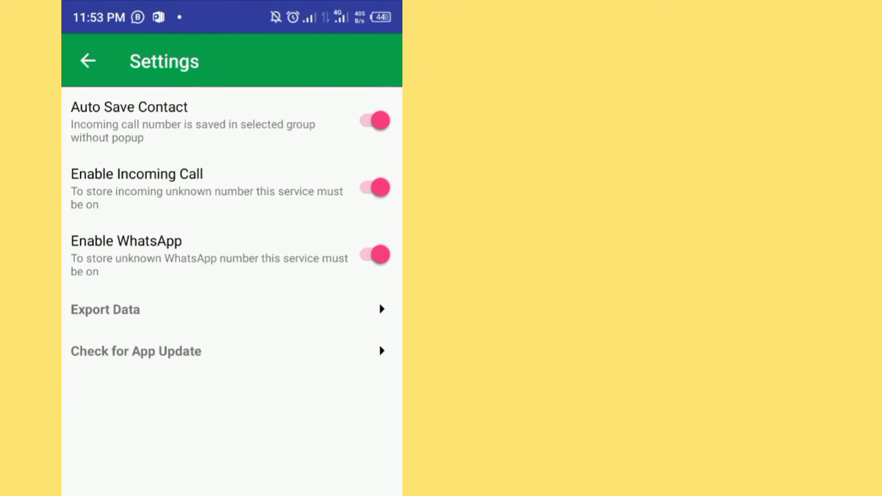
click(88, 61)
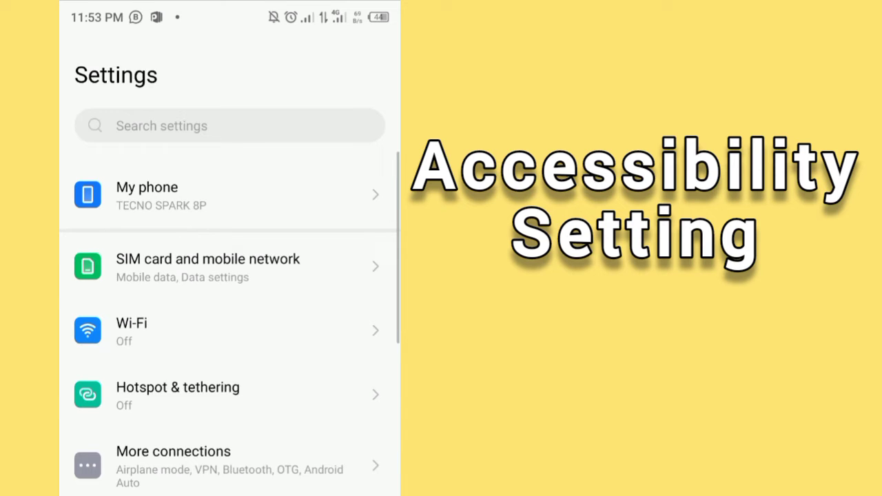
Go to App management in Android Settings, with default apps, permissions and special access.
scroll(down, 3)
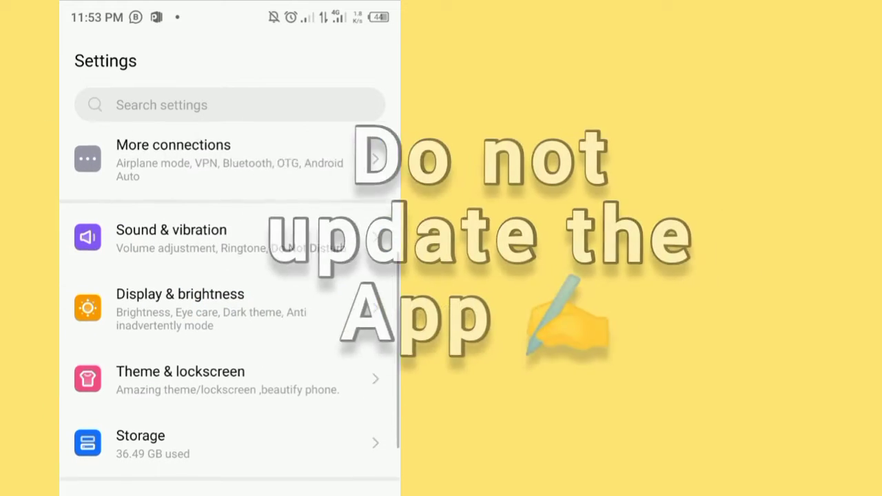
scroll(down, 3)
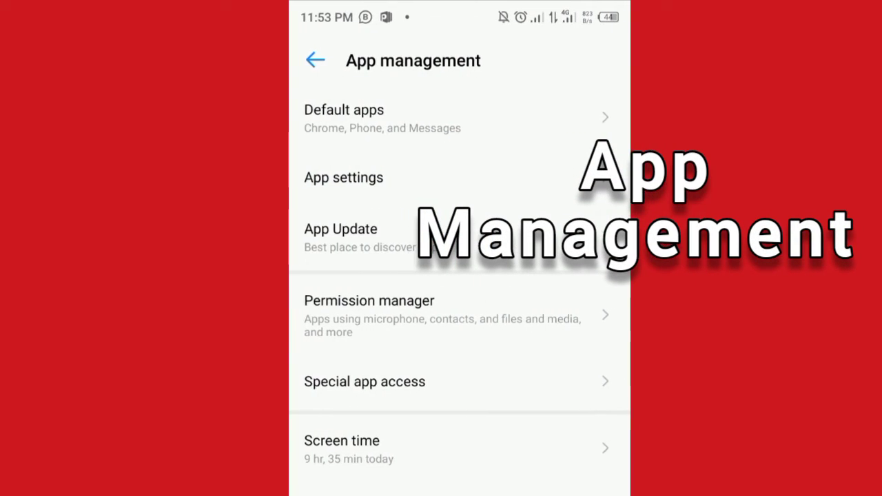
click(343, 177)
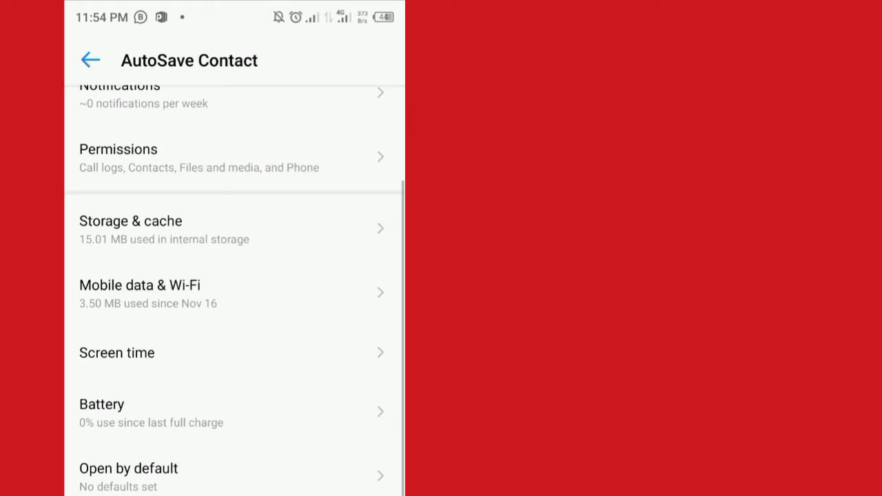
Open AutoSave Contact's app info showing call log, contacts, files and phone permissions.
scroll(up, 3)
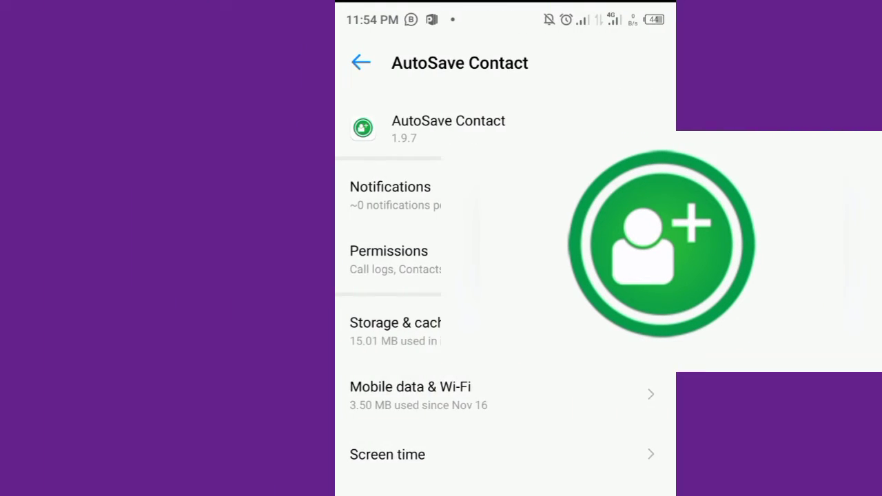
click(388, 260)
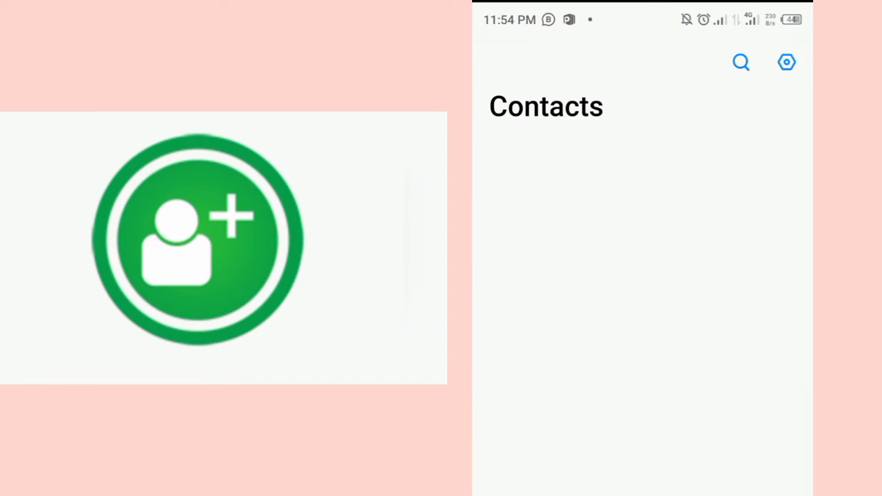
Search Contacts for '21' and browse the numbered entries such as 2102 to 2114.
click(741, 62)
text(21)
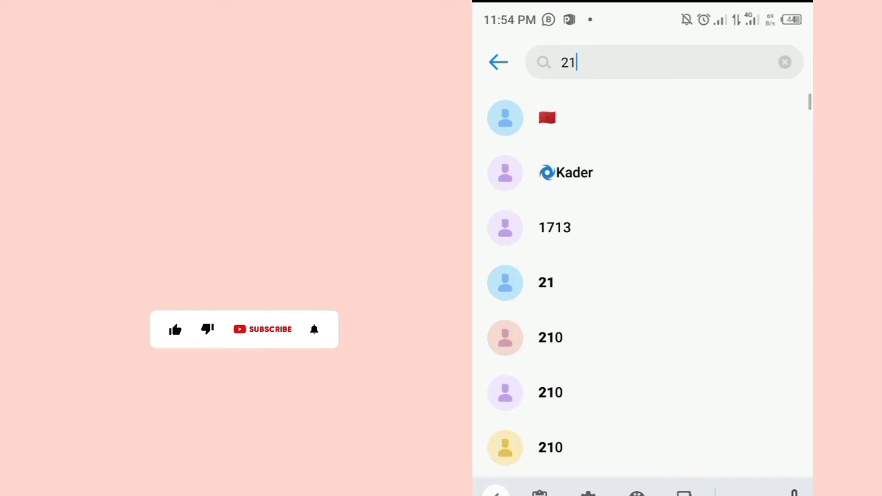
scroll(down, 3)
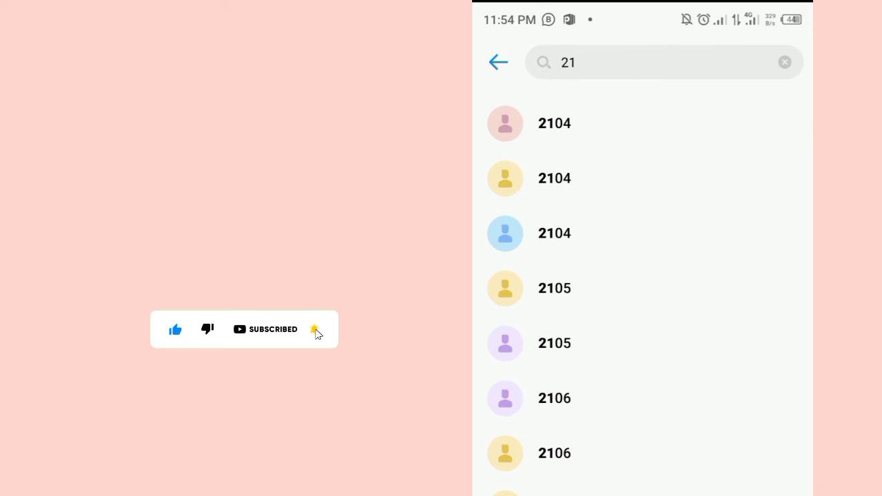
scroll(down, 3)
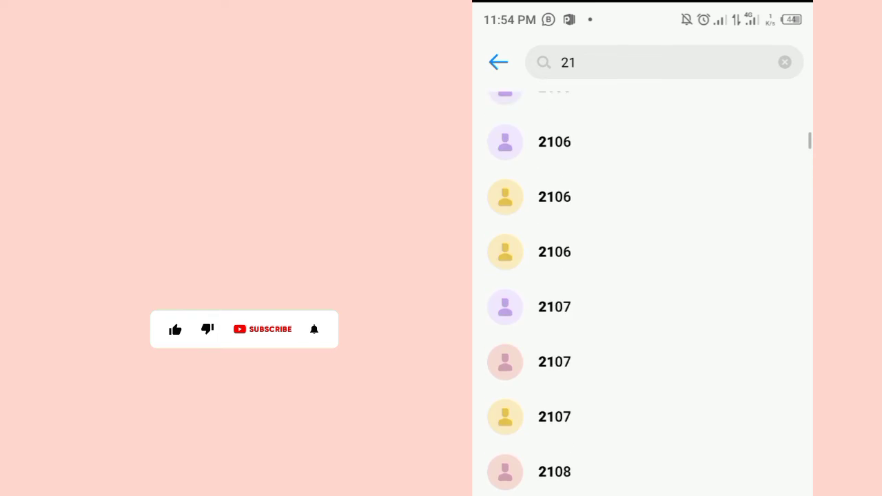
scroll(up, 3)
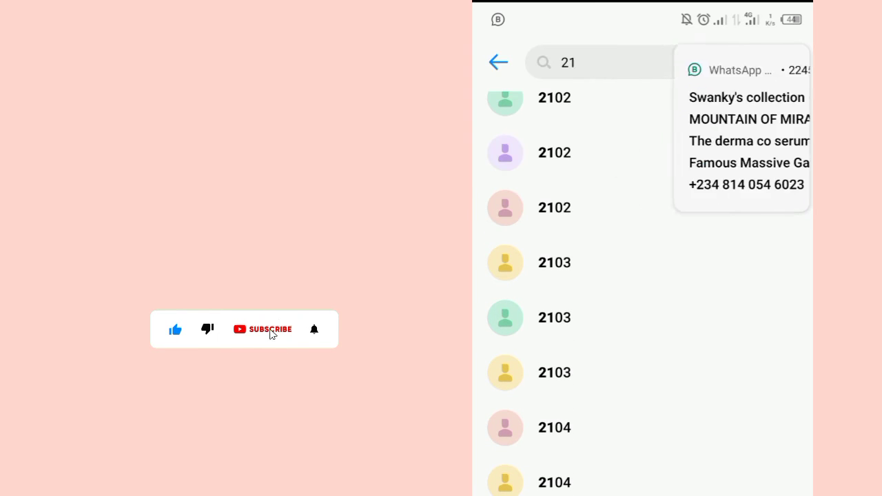
scroll(down, 3)
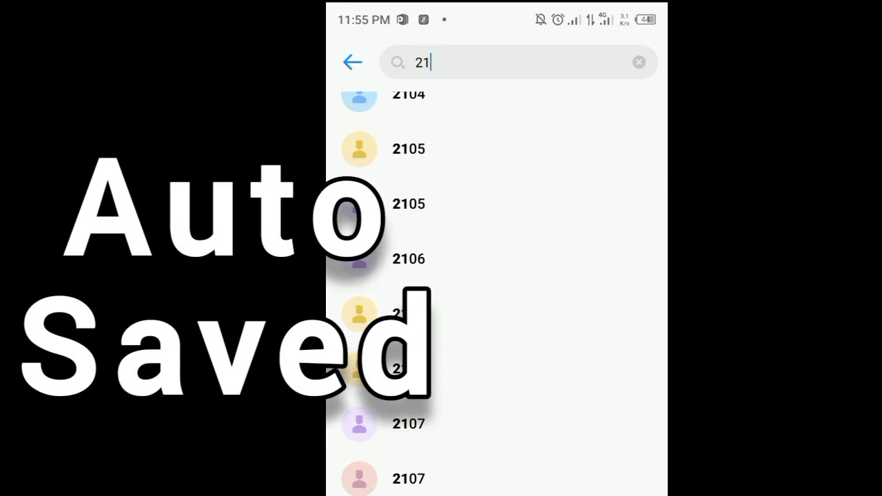
scroll(down, 3)
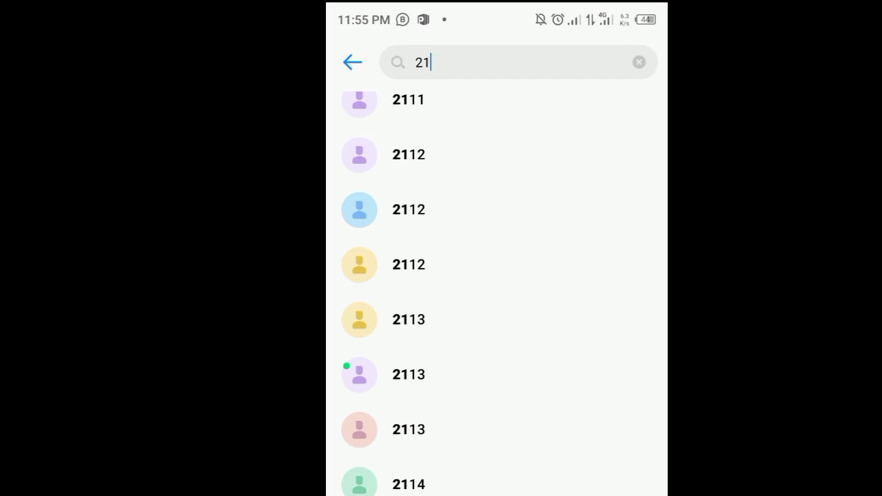
click(424, 374)
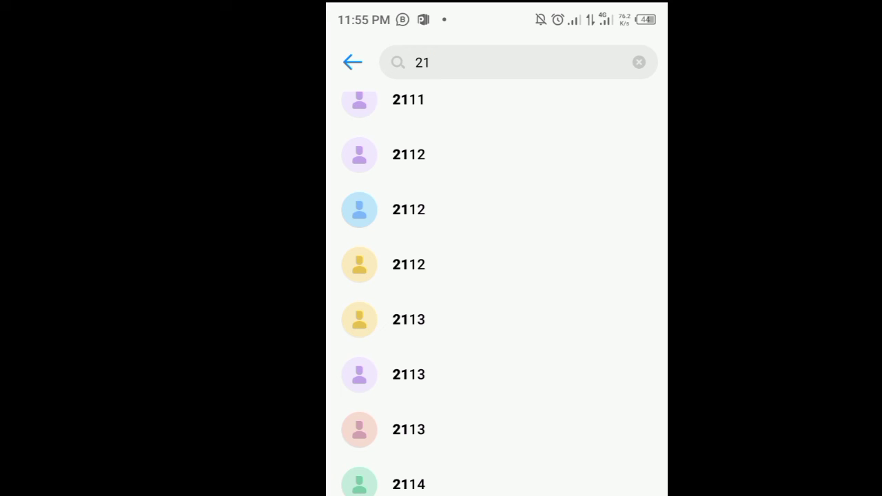
click(352, 62)
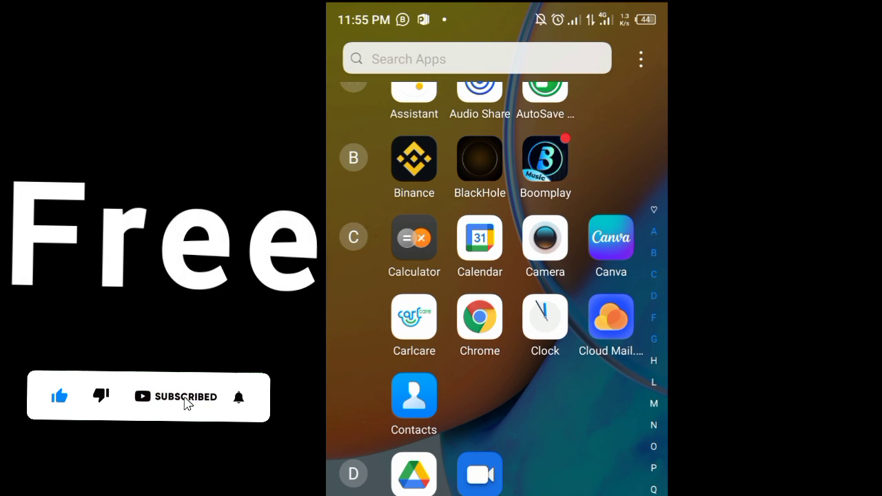
Glance at AutoSave Contact's Settings with all switches on, then return to the app drawer.
scroll(down, 3)
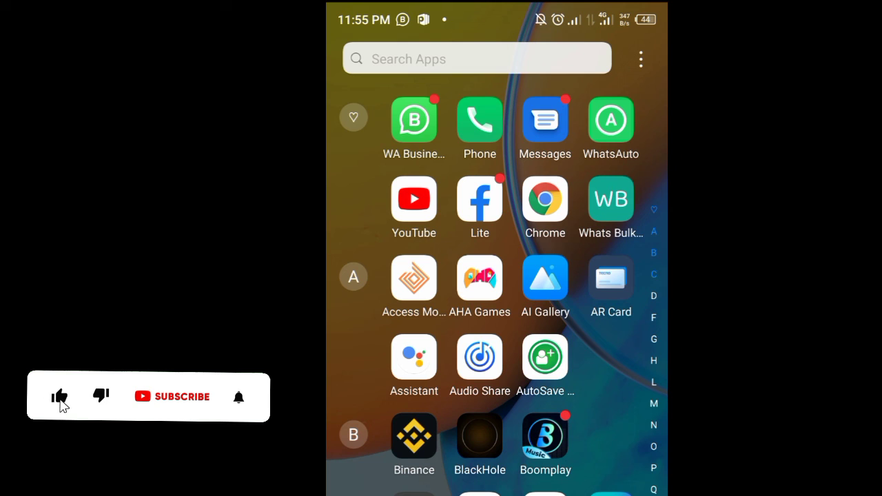
click(182, 396)
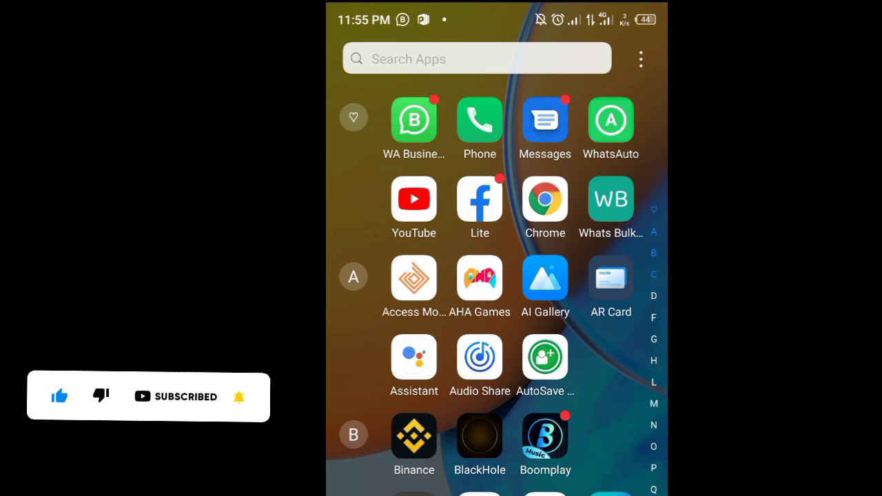
click(545, 357)
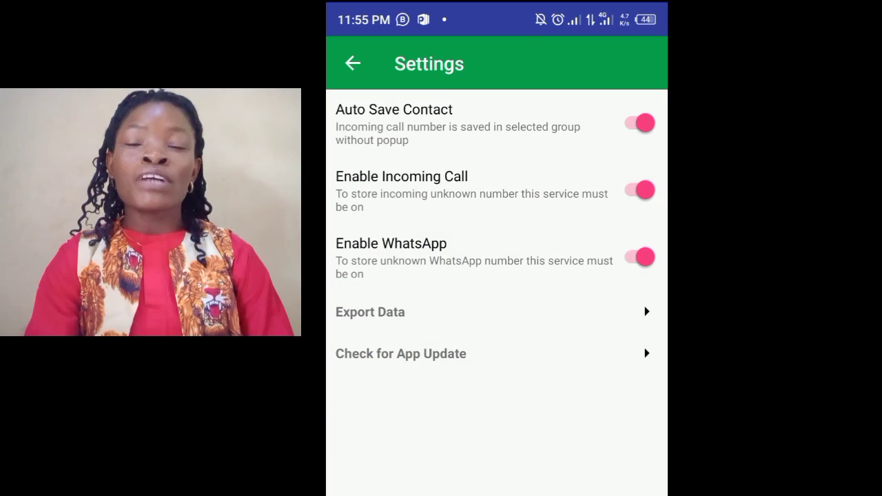
click(353, 63)
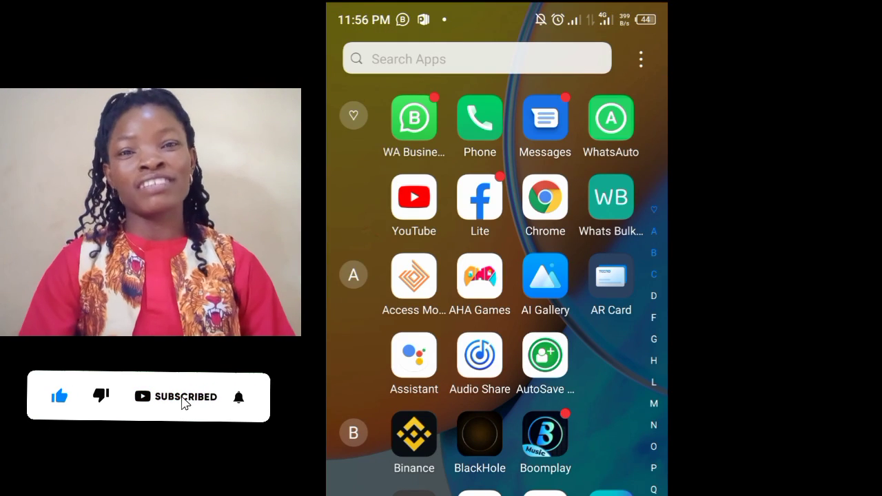
click(239, 397)
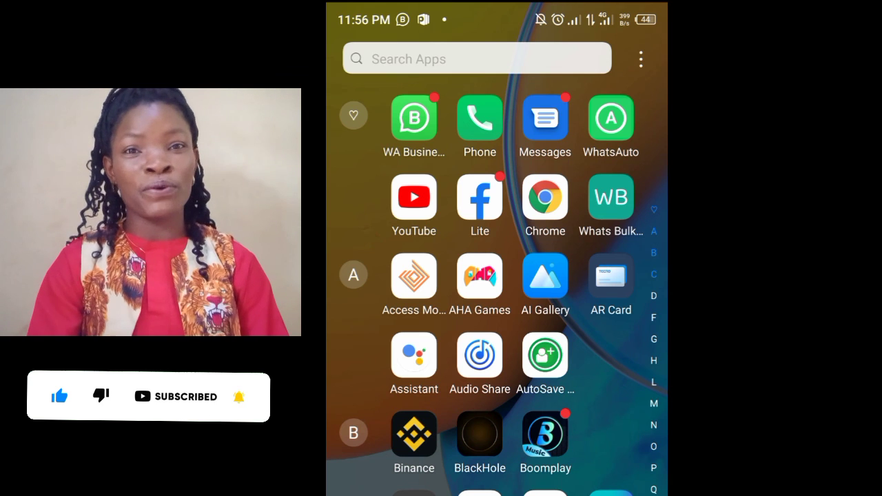